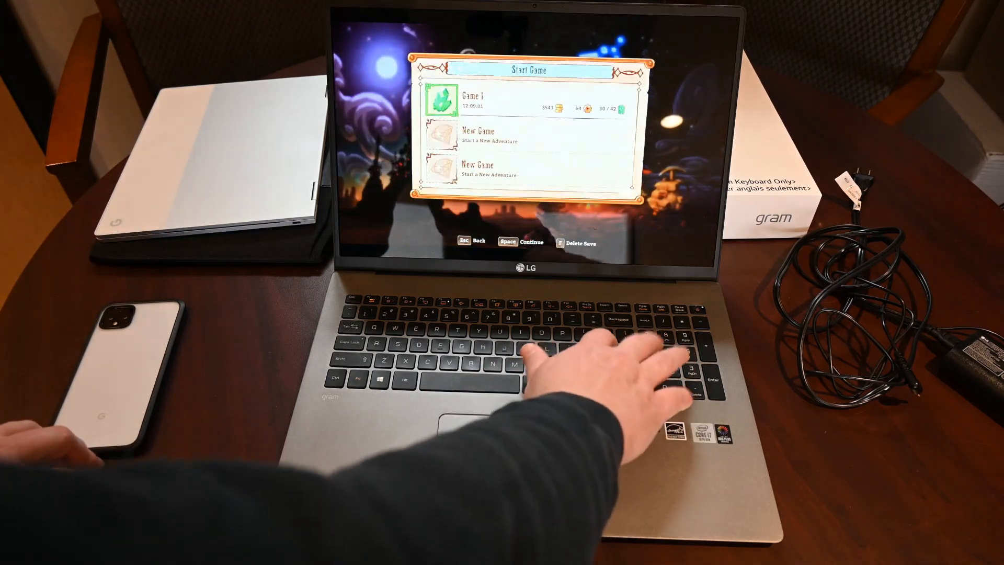
Continue the Game 1 save, play briefly, then exit to the title screen and confirm Yes
key("space")
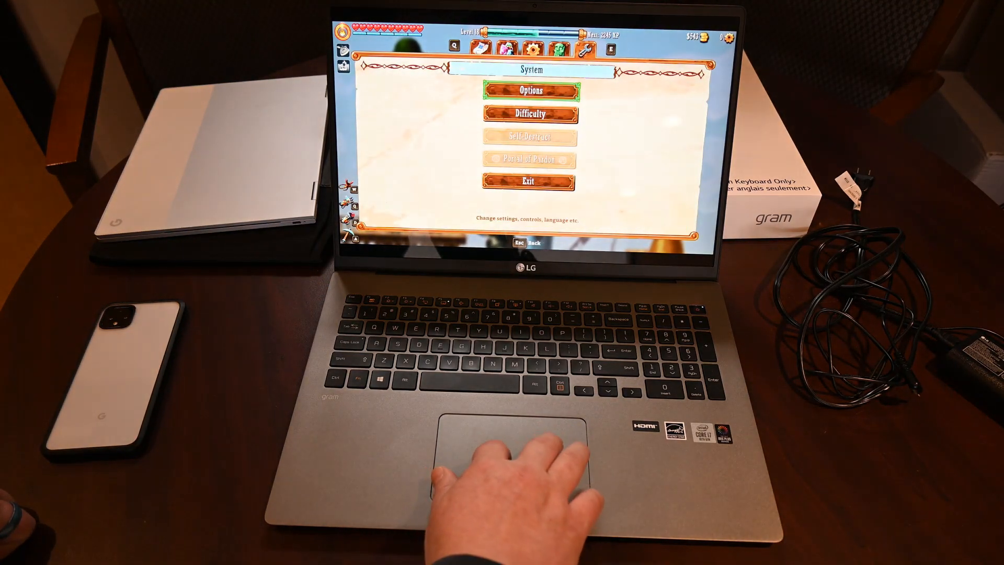
left_click(528, 182)
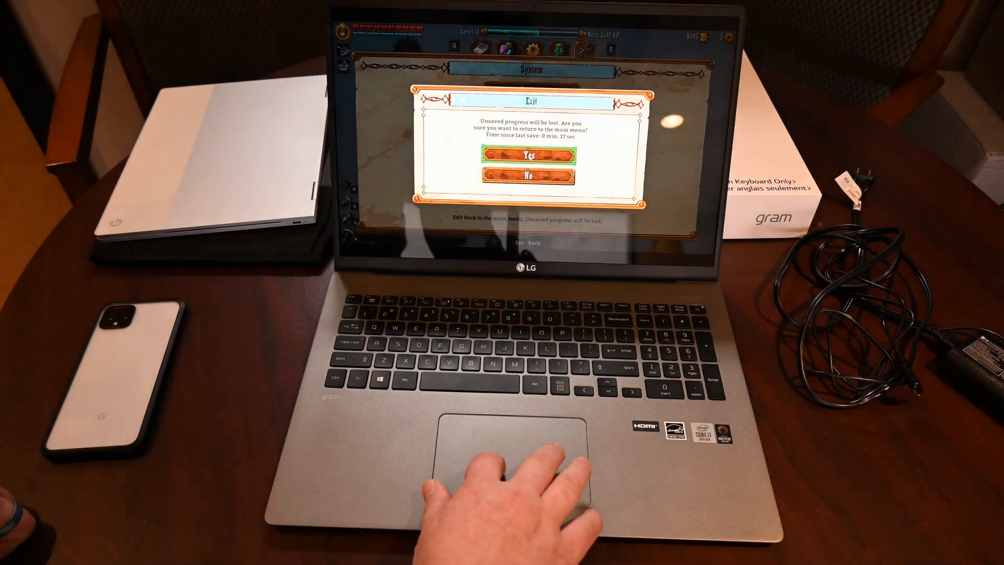
left_click(529, 156)
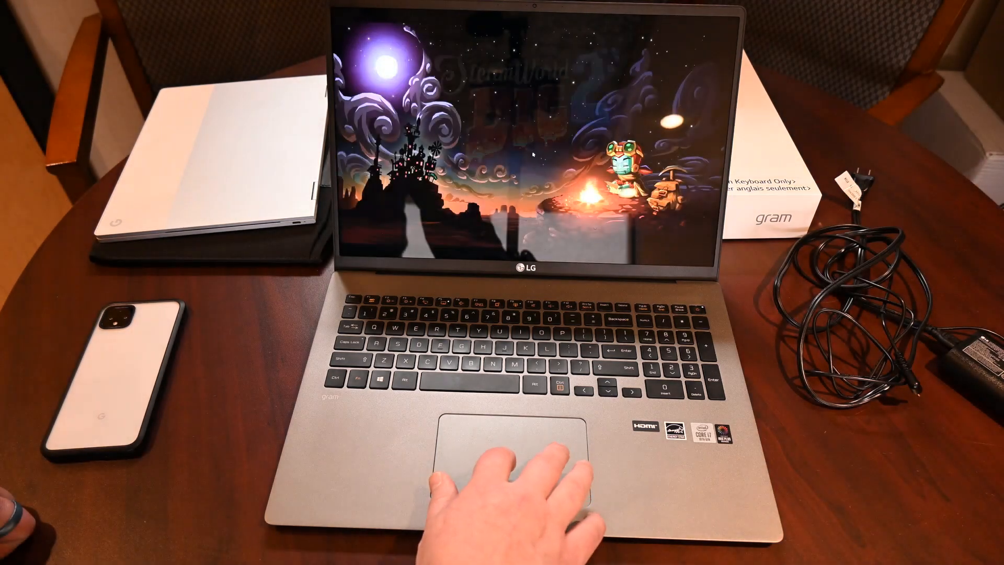